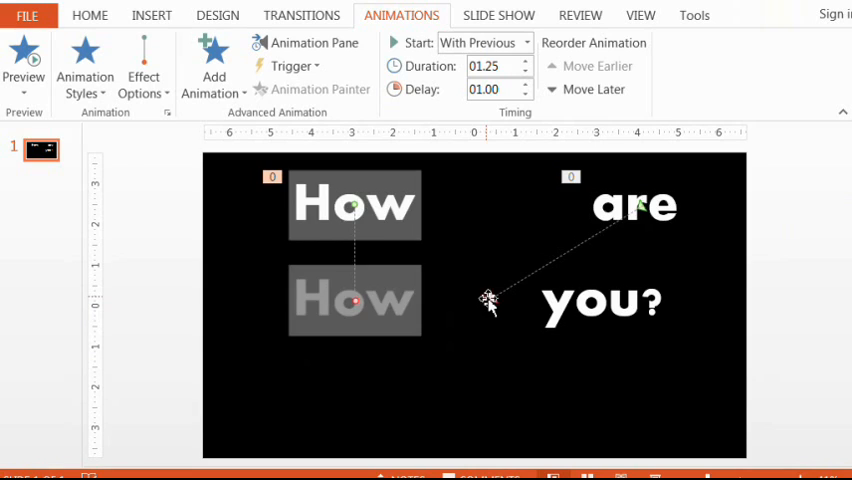
Deselect everything and switch to the Motion Path Tools add-in's Tools commands.
click(440, 368)
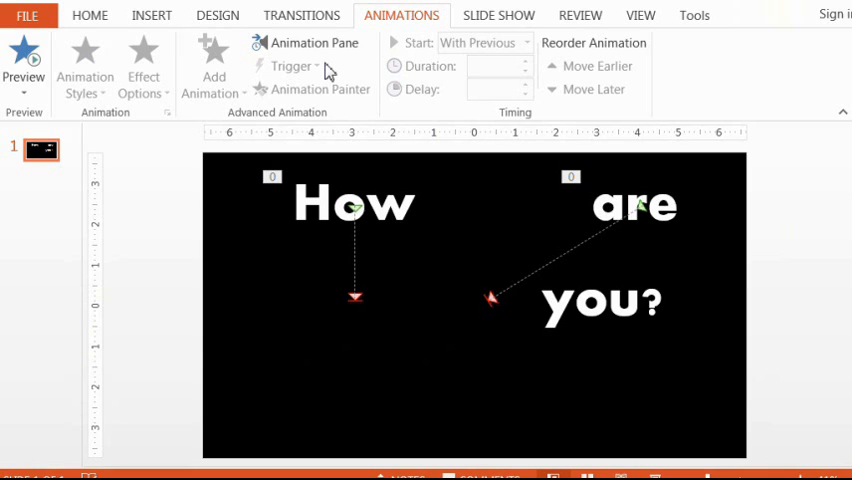
mouse_move(336, 152)
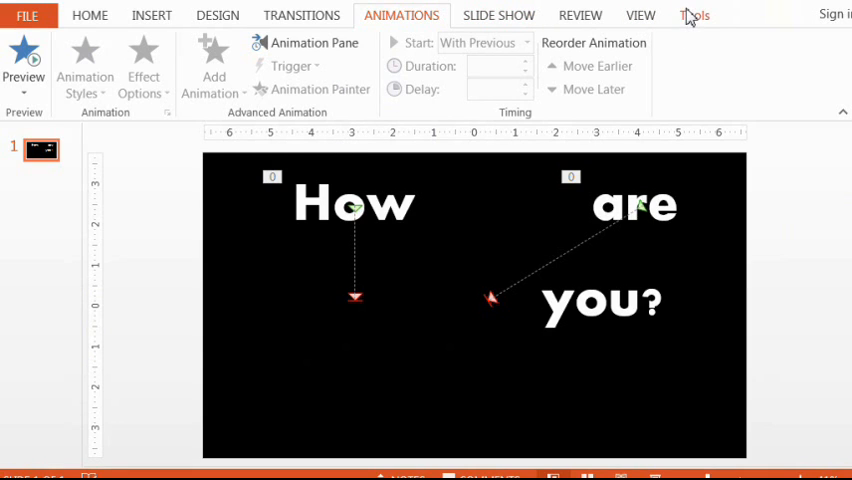
click(694, 16)
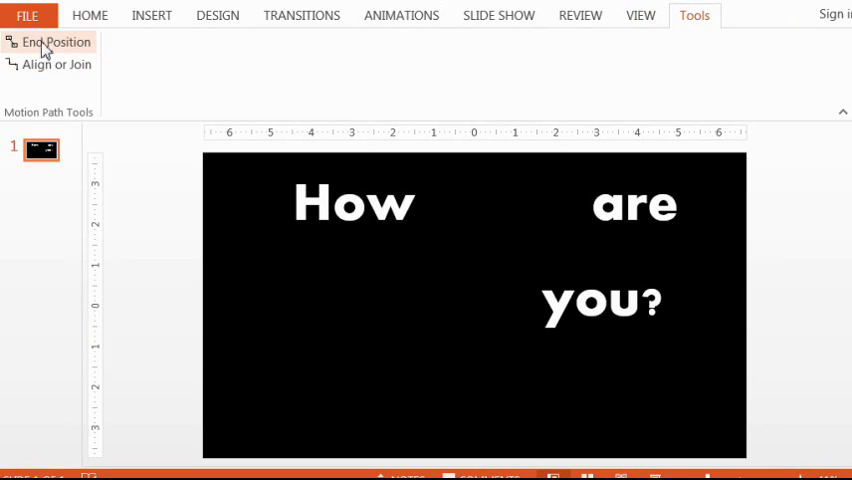
Use End Position on both Down paths to copy How and are to their path ends.
click(54, 42)
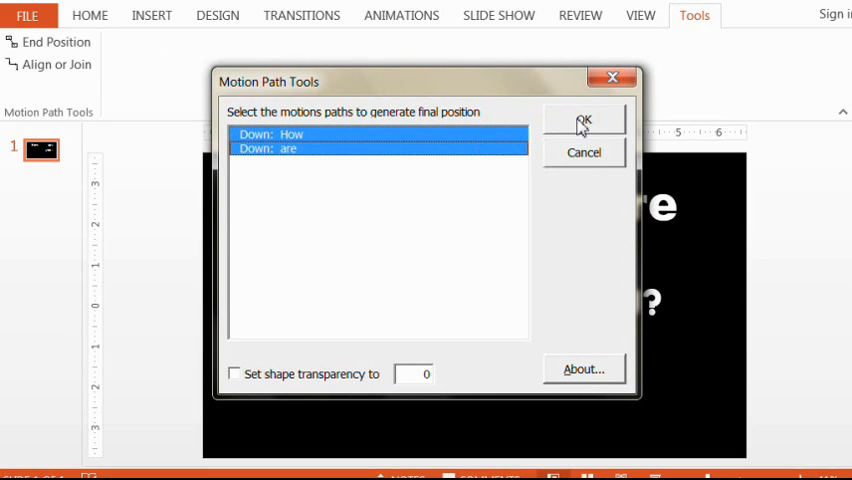
click(584, 122)
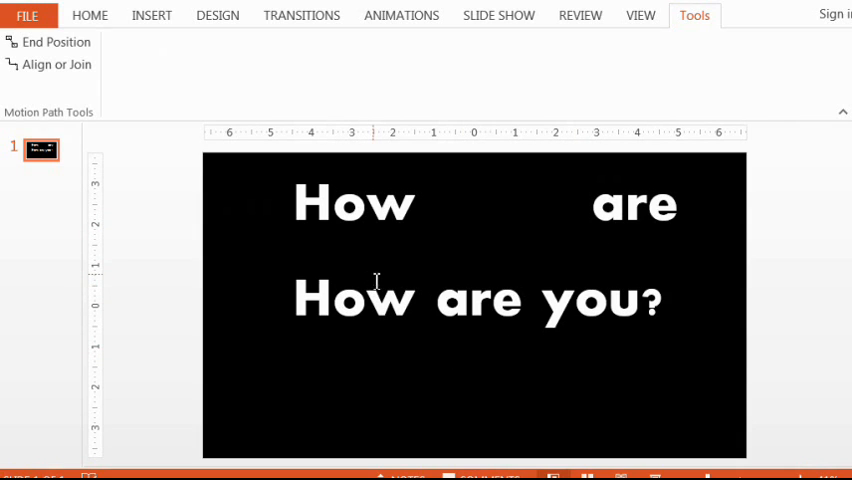
click(352, 298)
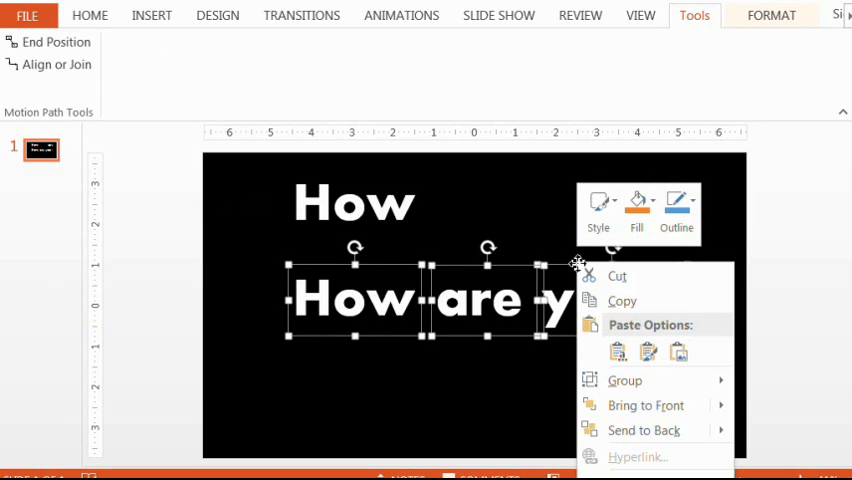
mouse_move(620, 300)
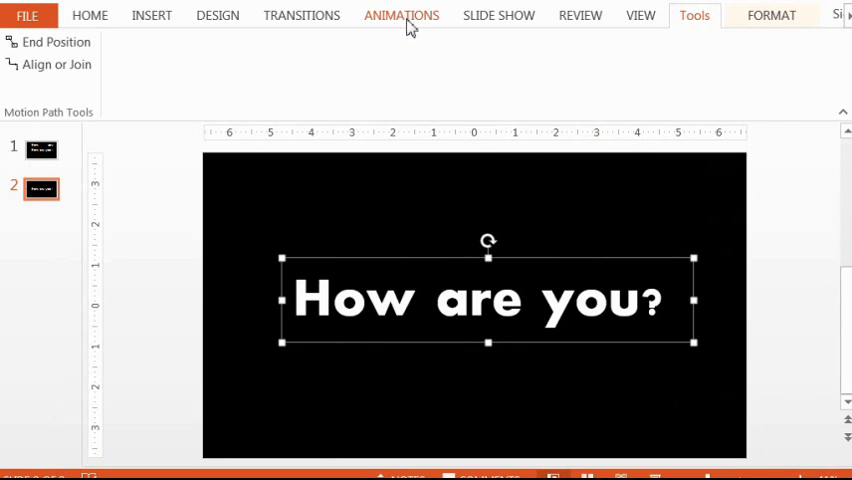
Browse the Animation Styles gallery on the Animations ribbon.
click(400, 16)
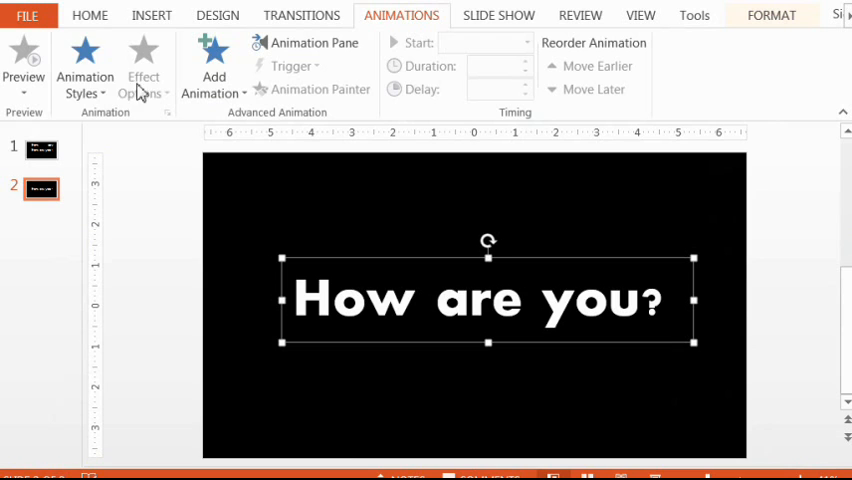
click(84, 64)
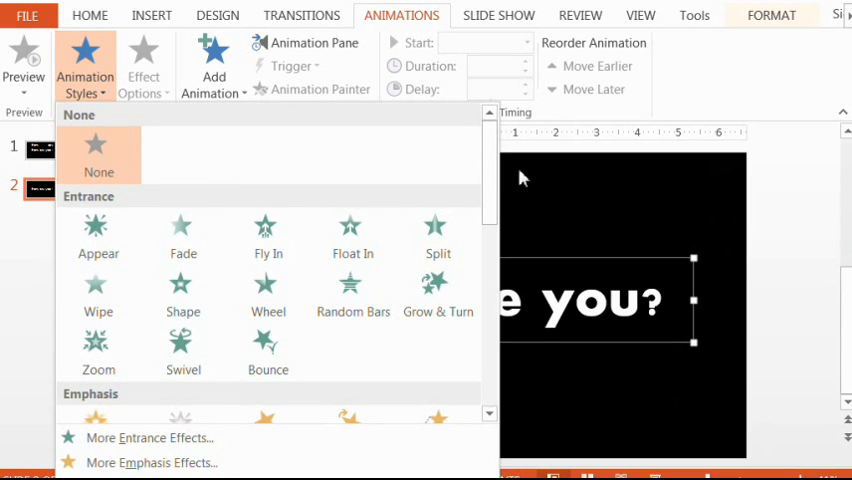
scroll(down, 3)
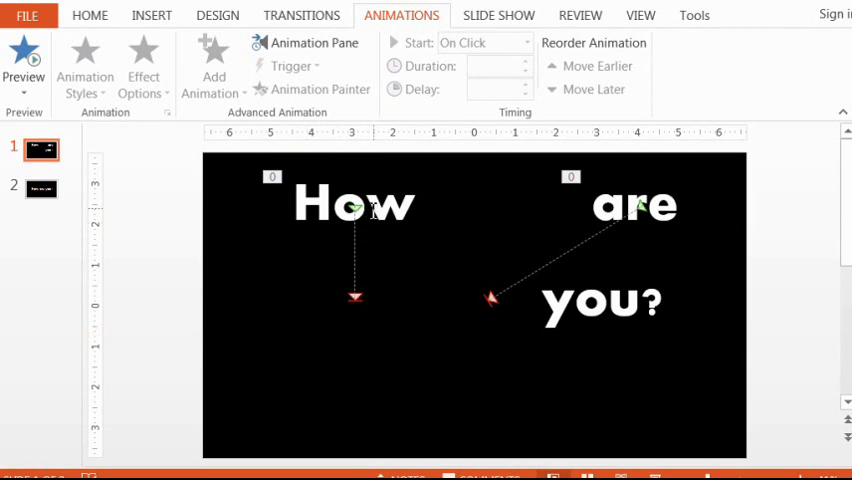
Add a Turn Down motion path as a second animation on the word How.
click(352, 204)
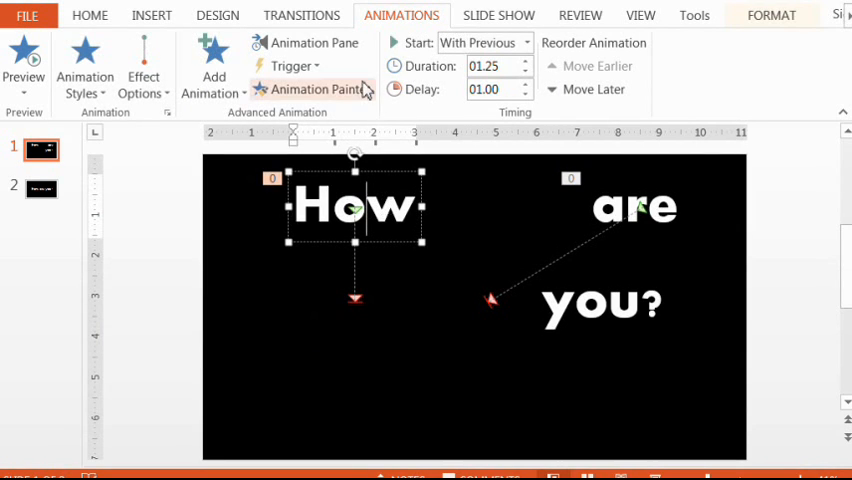
click(212, 76)
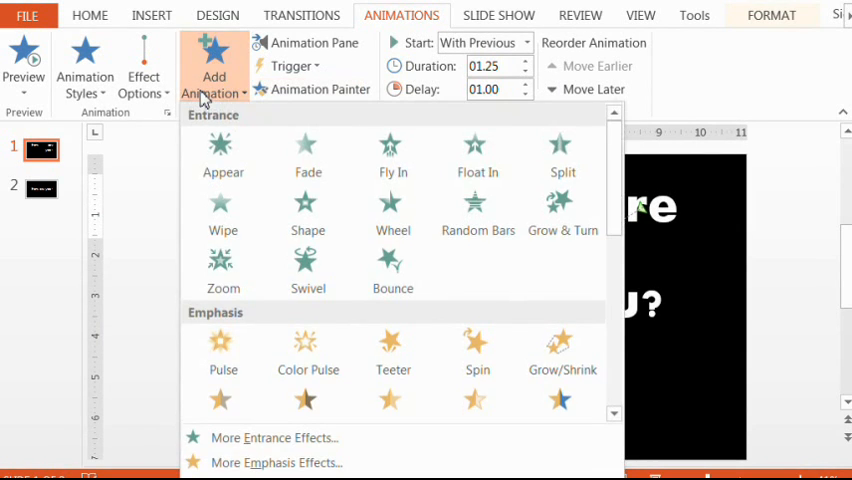
scroll(down, 3)
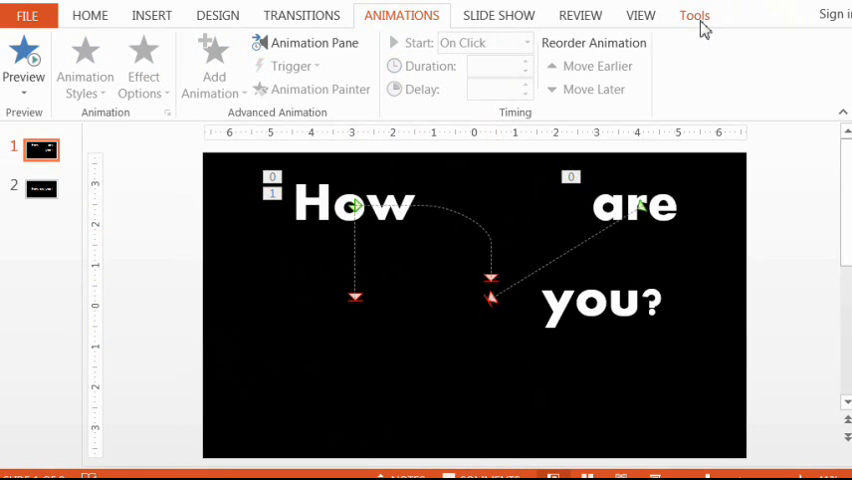
Join How's two motion paths with Align or Join so the curve continues from the first path's end.
click(694, 16)
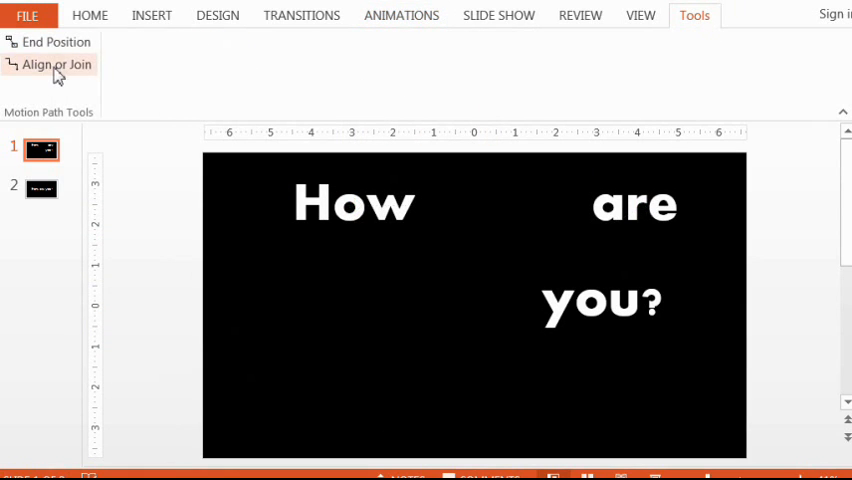
click(54, 64)
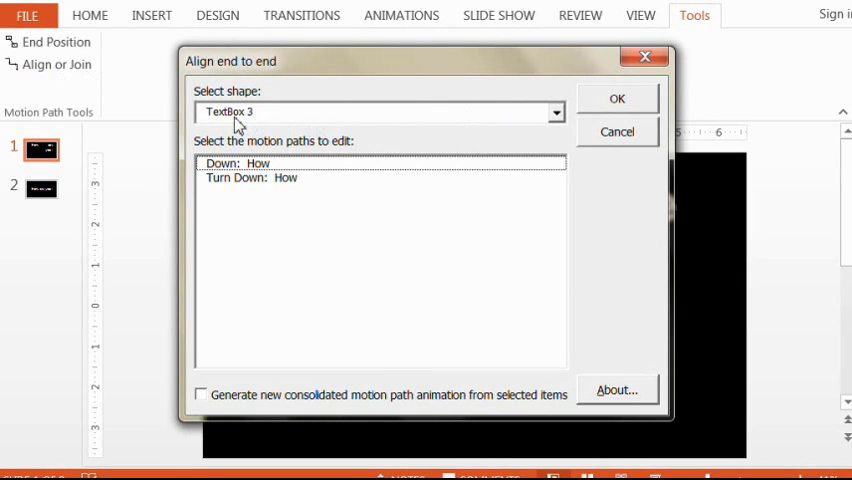
mouse_move(420, 170)
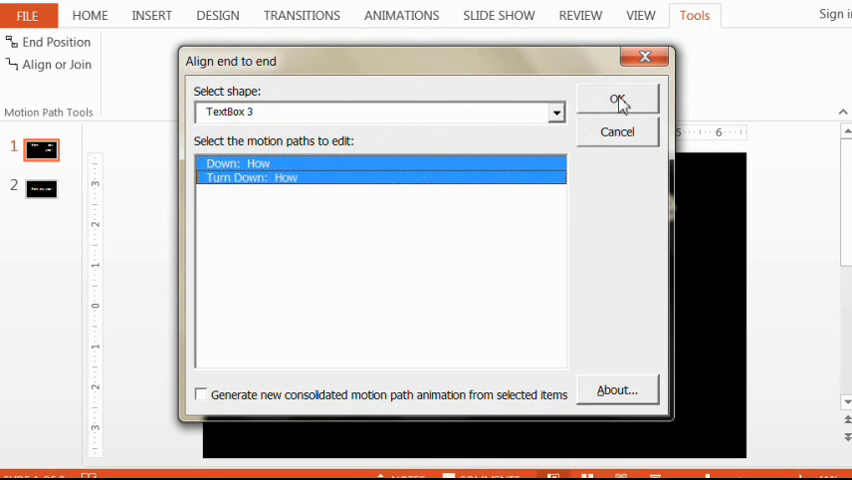
click(616, 100)
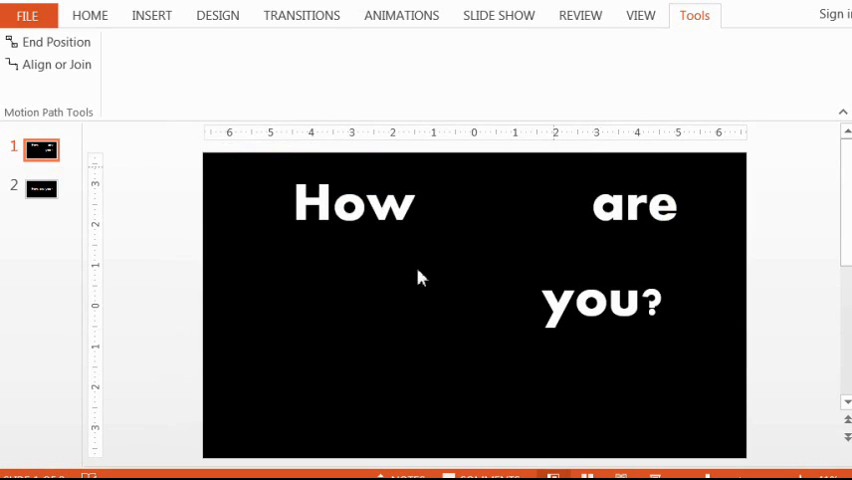
click(400, 16)
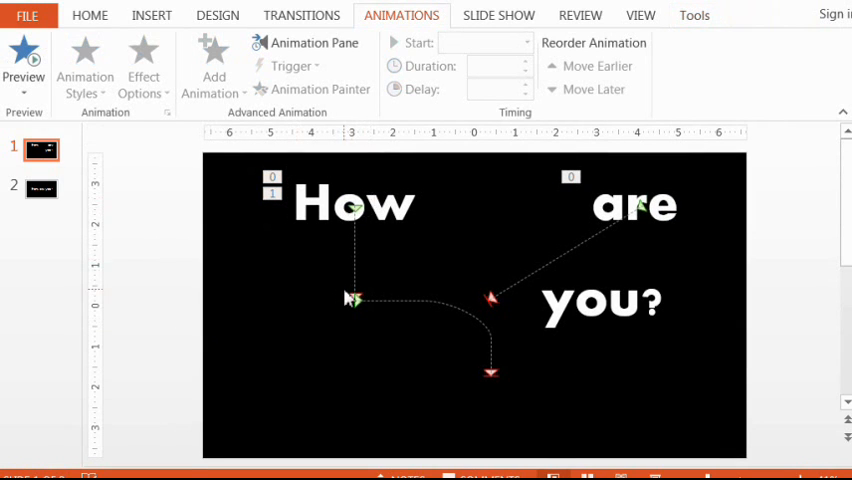